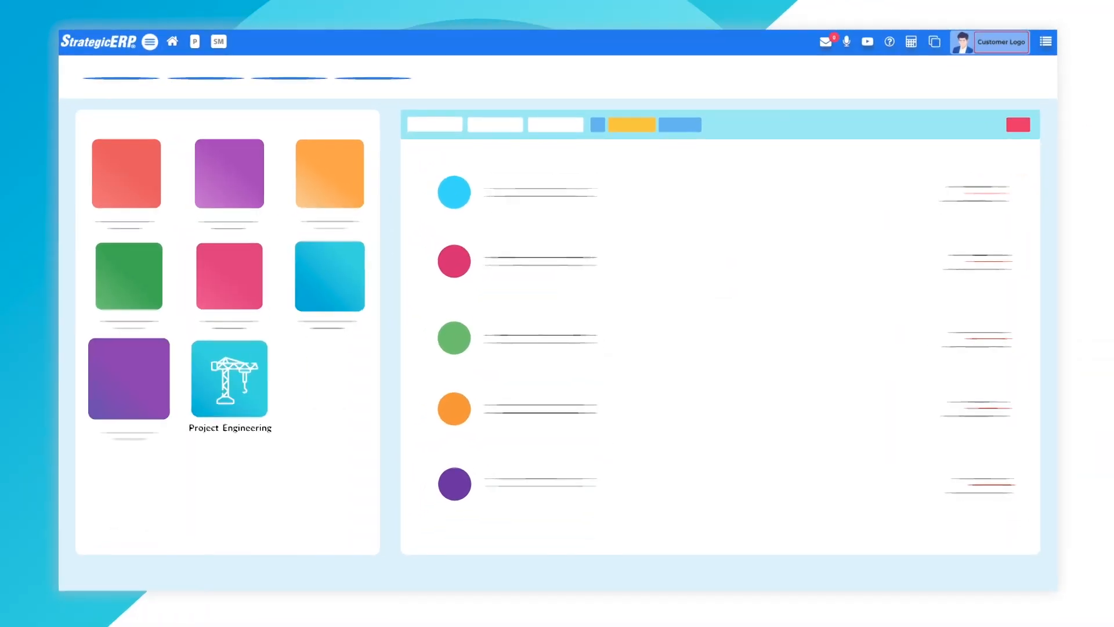
Enter the Resources Estm. form in Project Engineering and choose a Resource Type for the estimate row.
left_click(228, 379)
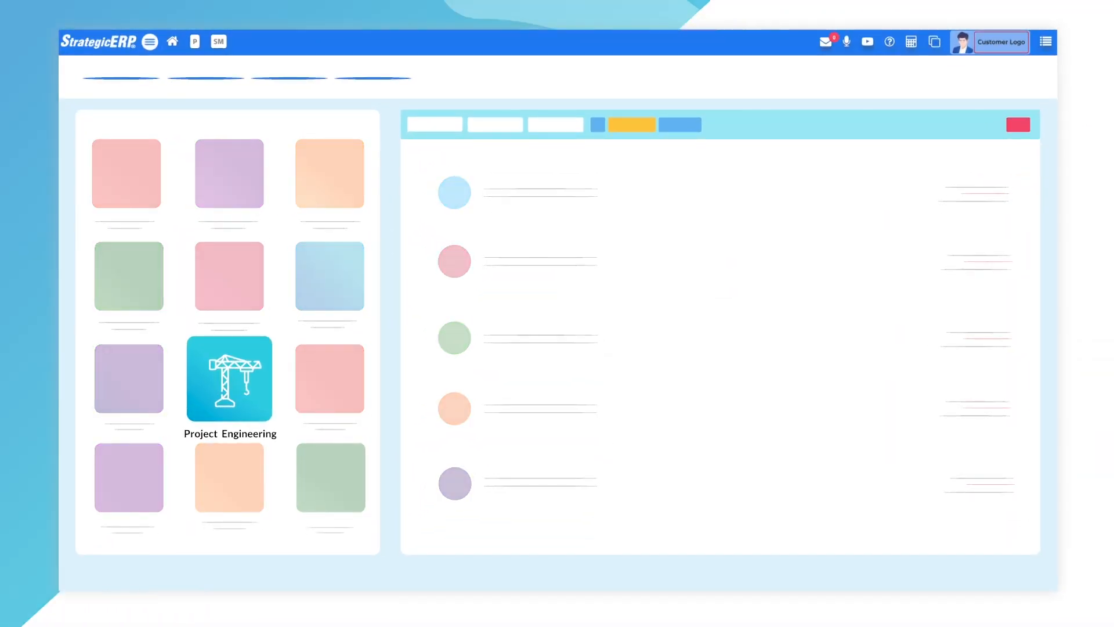
left_click(228, 379)
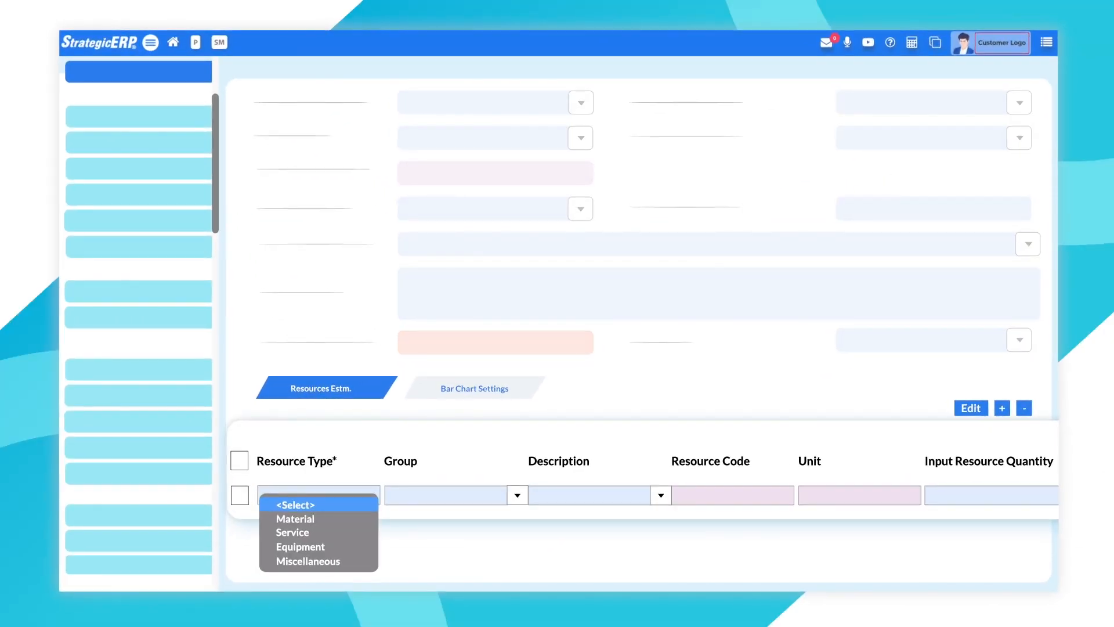
left_click(474, 388)
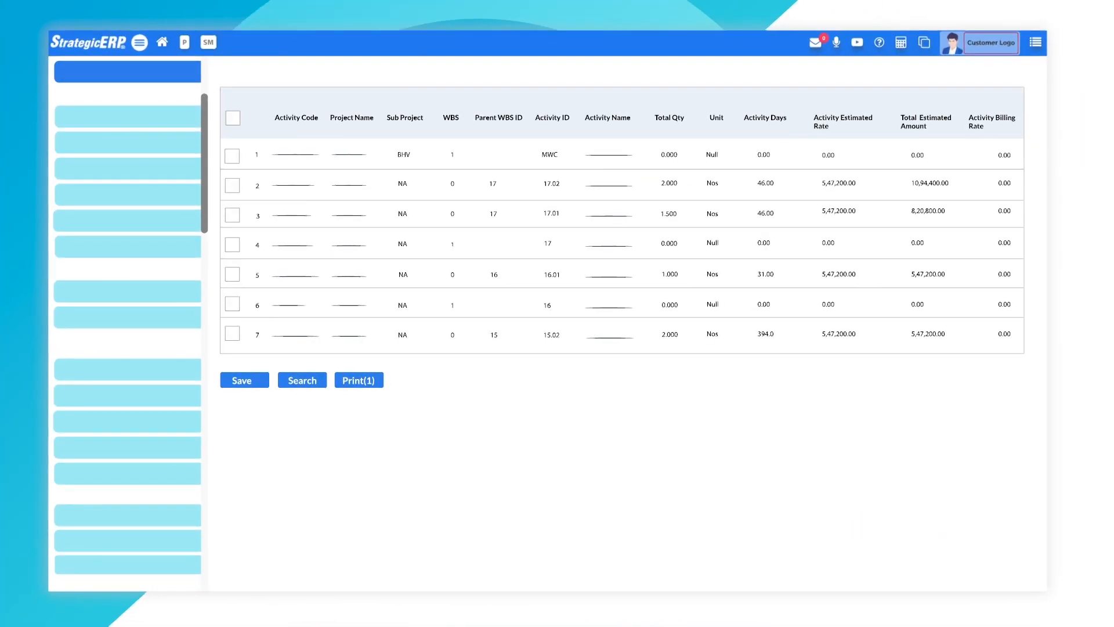
Show the project Bar Chart schedule, then move to the WBS reports print screen.
left_click(358, 379)
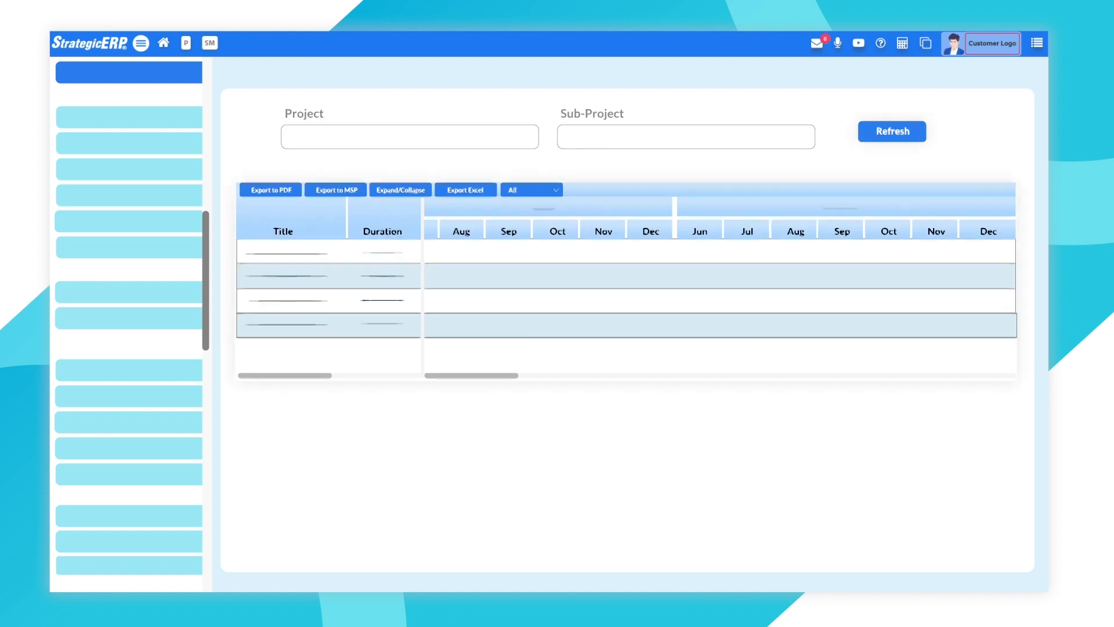
left_click(892, 130)
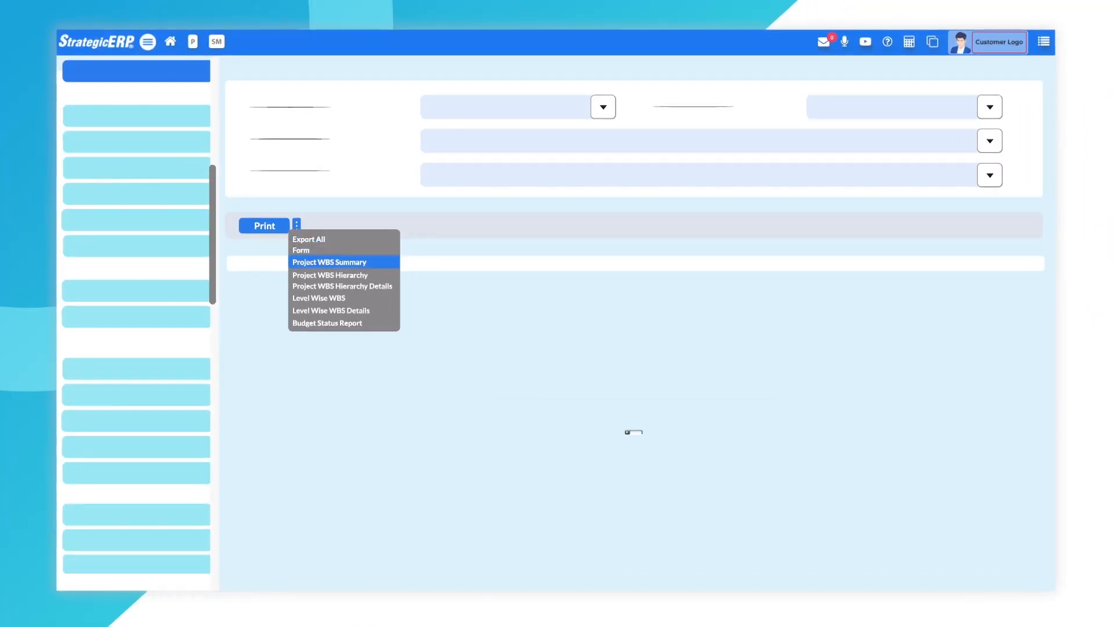
Generate the Project WBS Summary PDF and go back Home to the module dashboard.
left_click(329, 262)
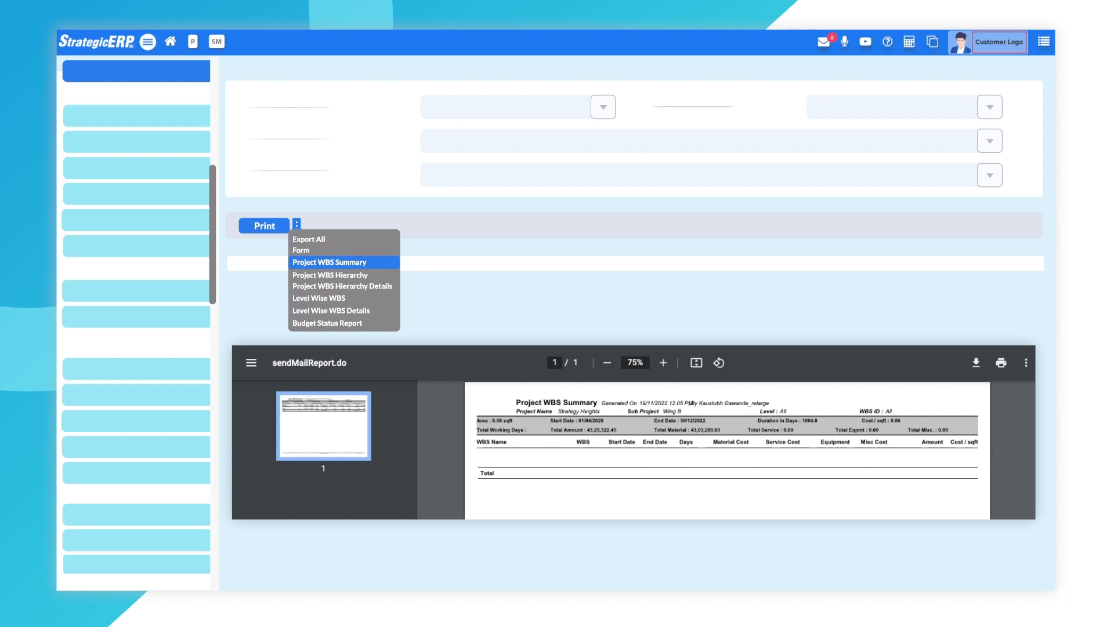
left_click(329, 263)
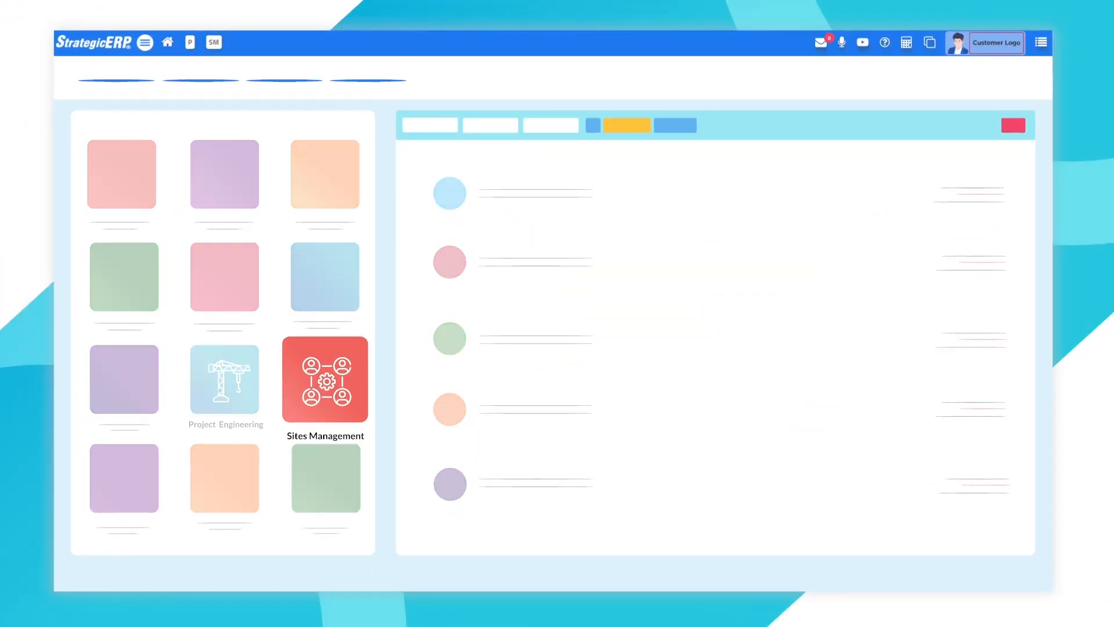
Review the GRN grid's HSN Code, Tax Code and Amount columns in Sites Management, then reach the stock reports.
left_click(325, 379)
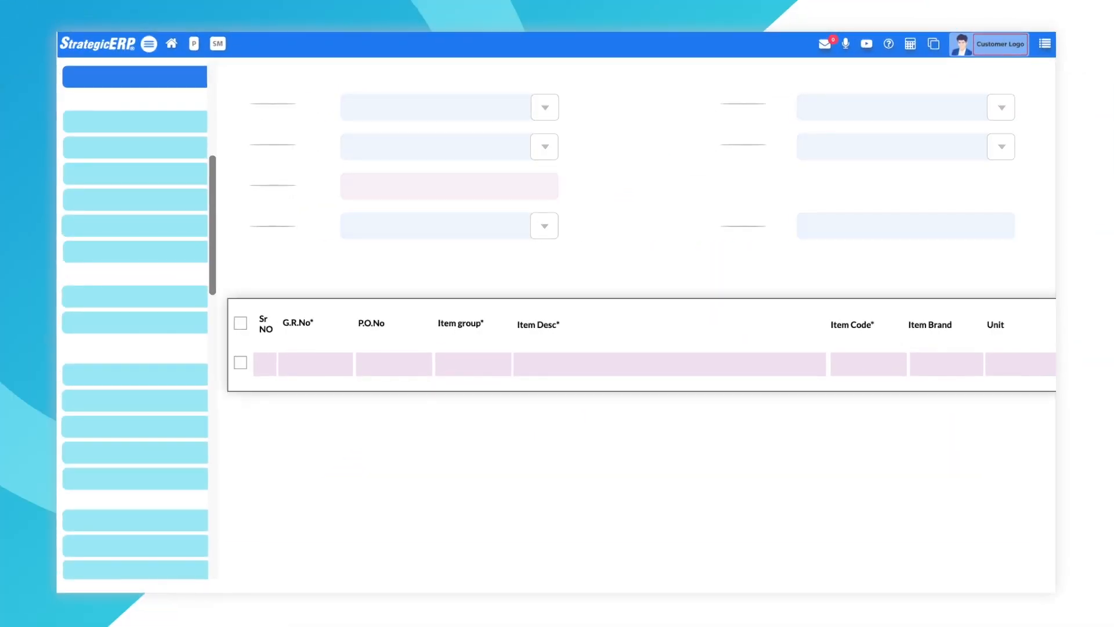
scroll("right", 3)
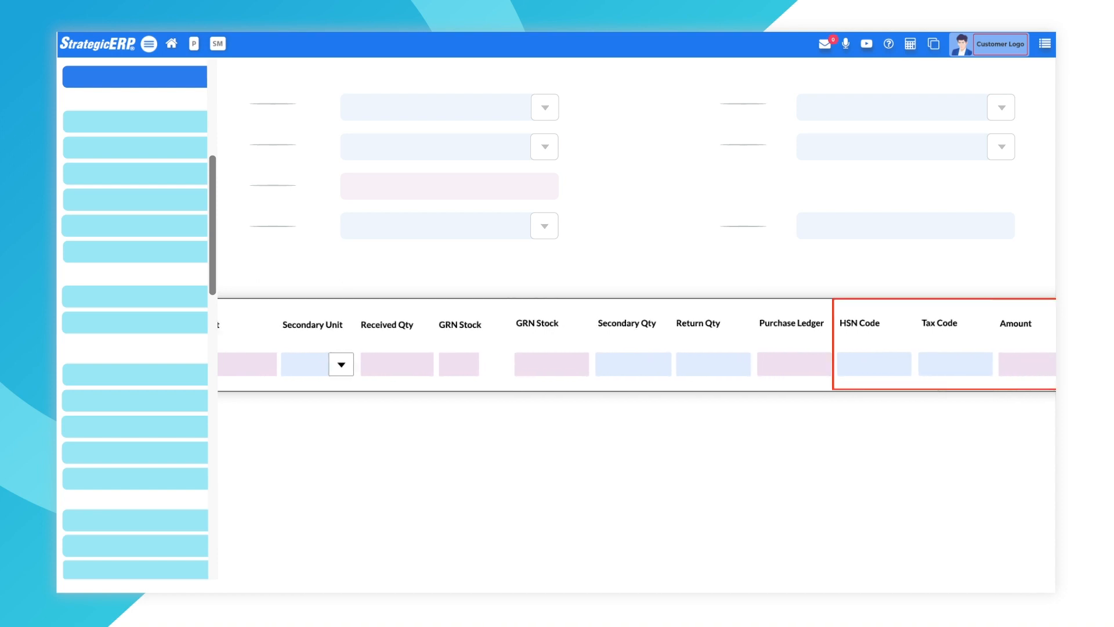
left_click(539, 173)
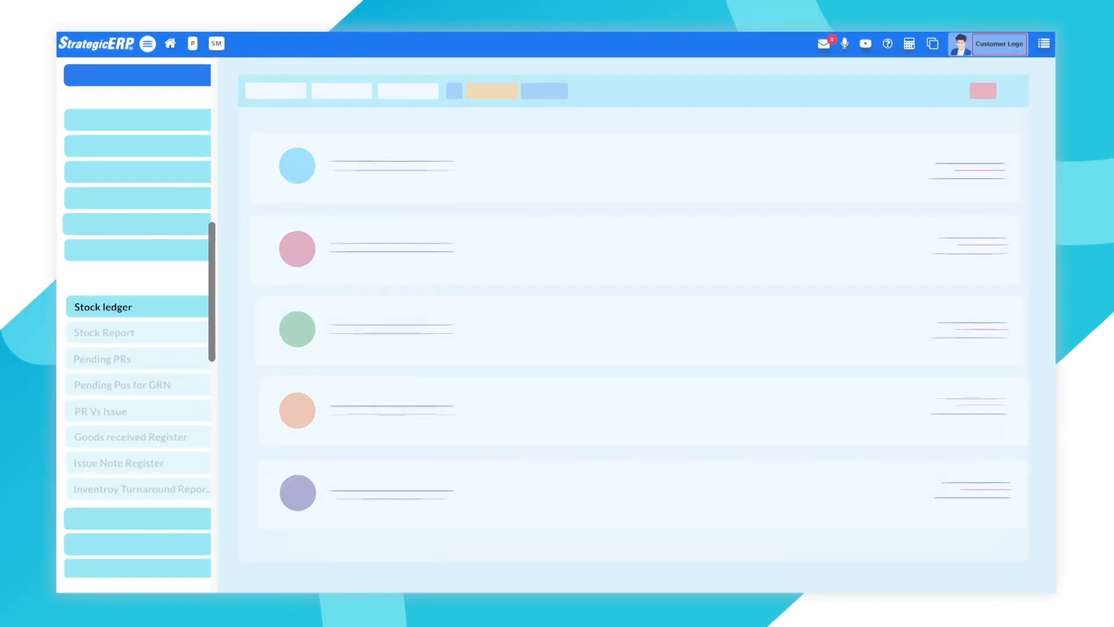
Go from the Stock ledger report to the rating form with the Total Rating Points field.
left_click(104, 332)
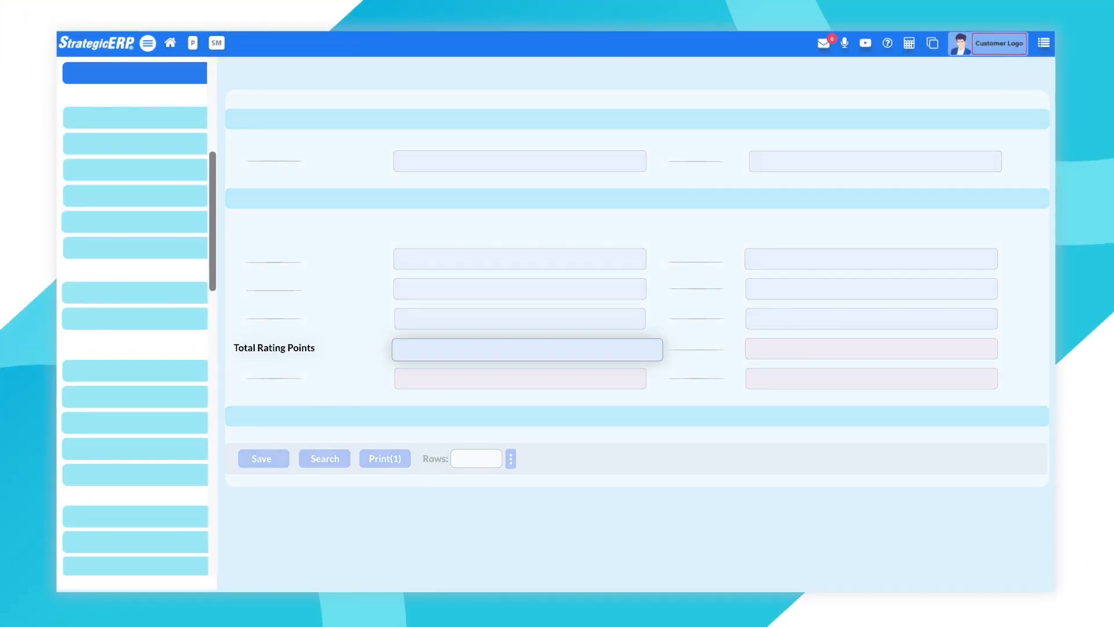
Return Home to the dashboard listing Purchase Management and Contractors Management.
left_click(383, 458)
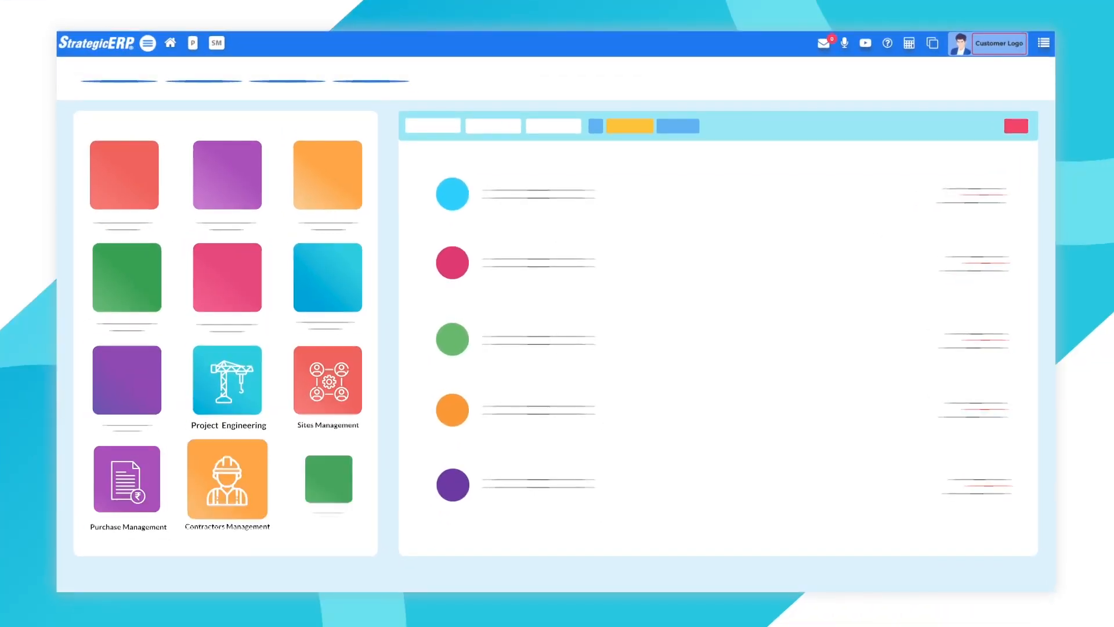
Reach the Terms and Conditions form in Contractors Management with its terms group name and conditions text.
left_click(228, 480)
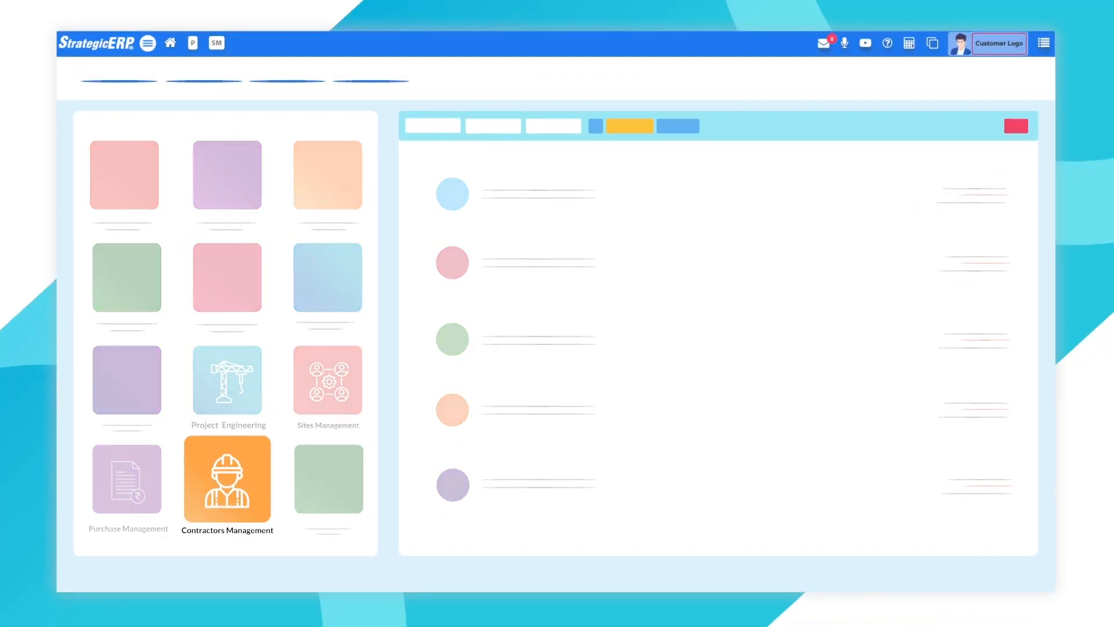
left_click(227, 480)
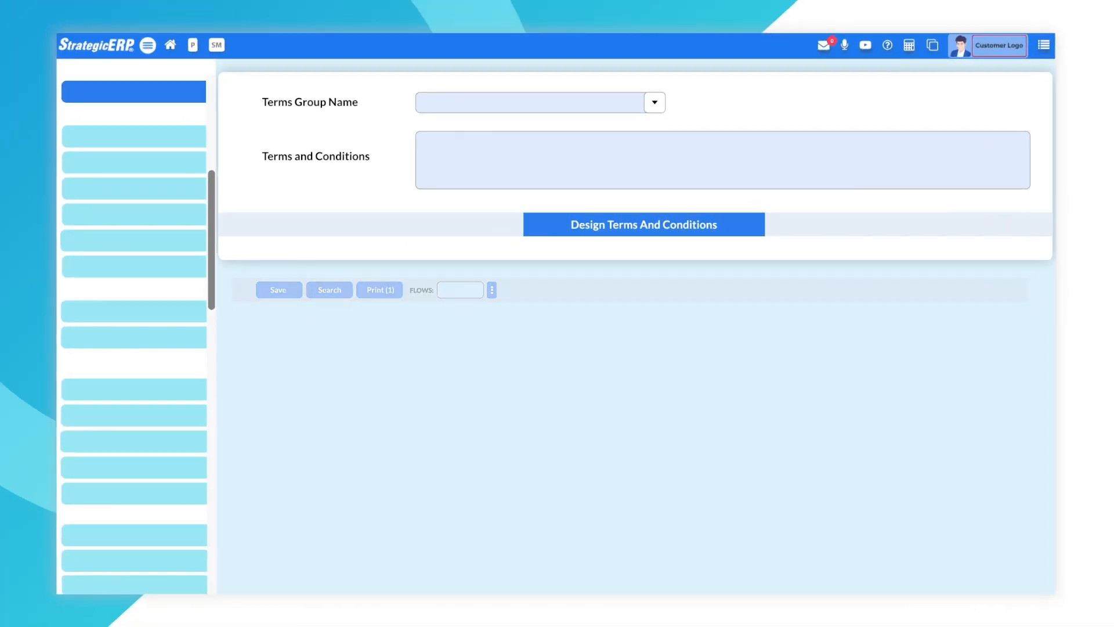